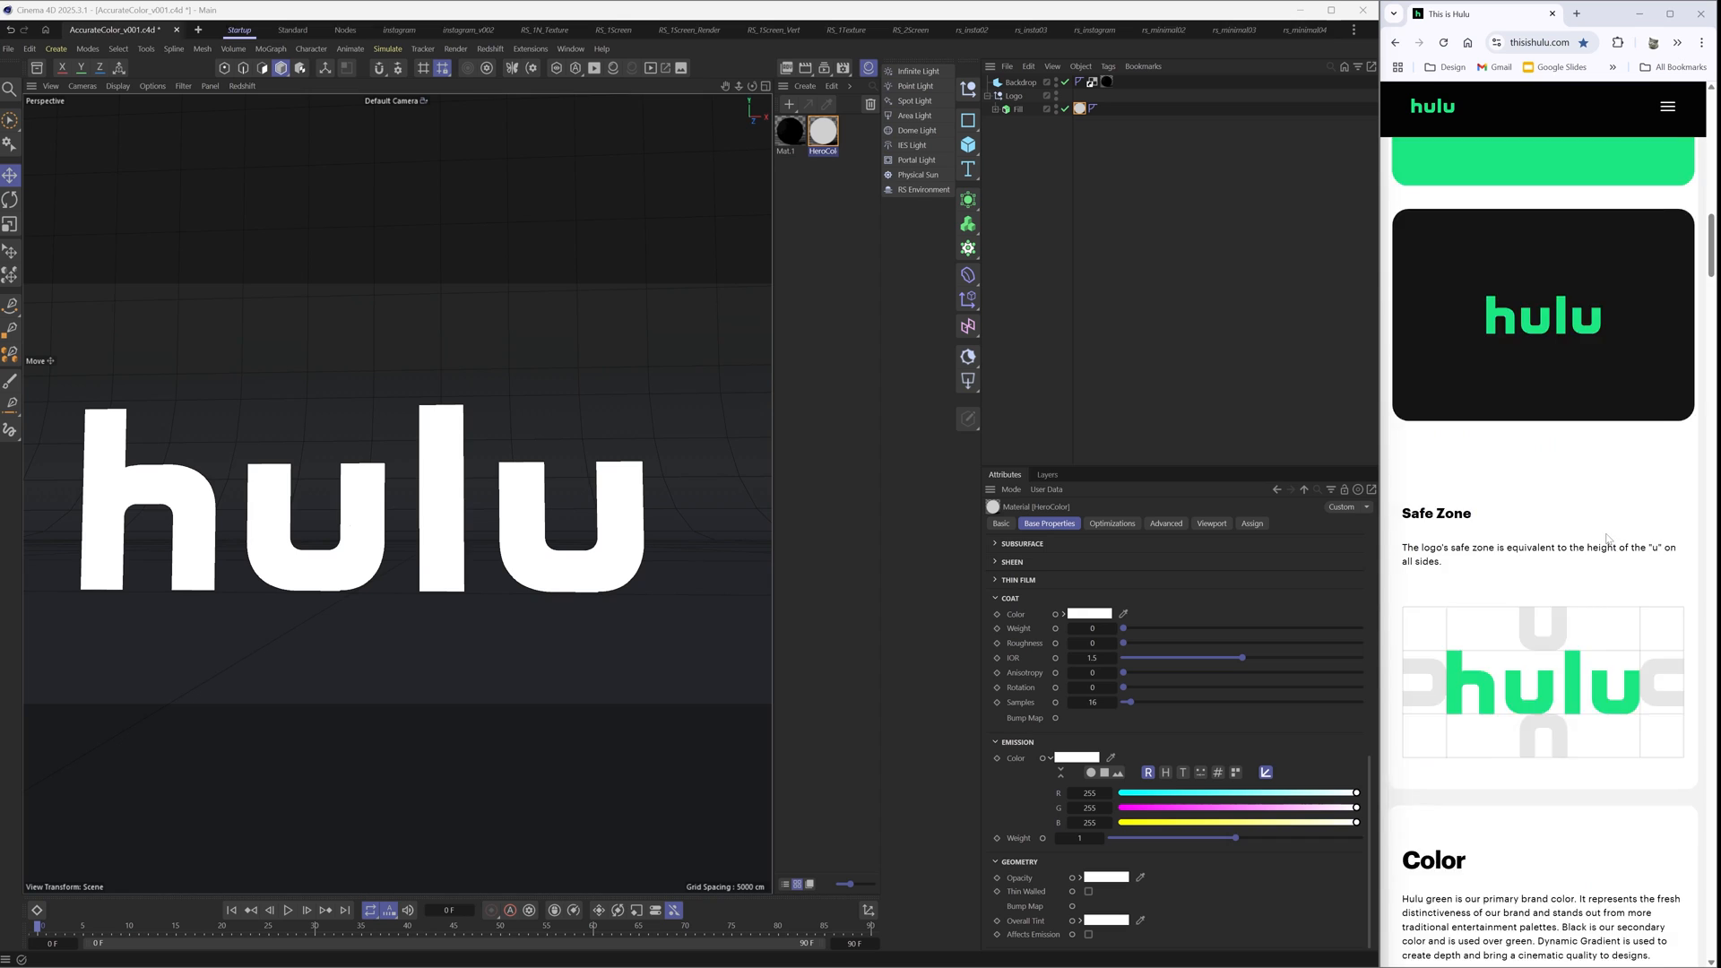
Step: Scroll the hulu brand site down to the Color section showing the Hulu Green values
{"action": "scroll", "scroll_direction": "down", "scroll_amount": 3}
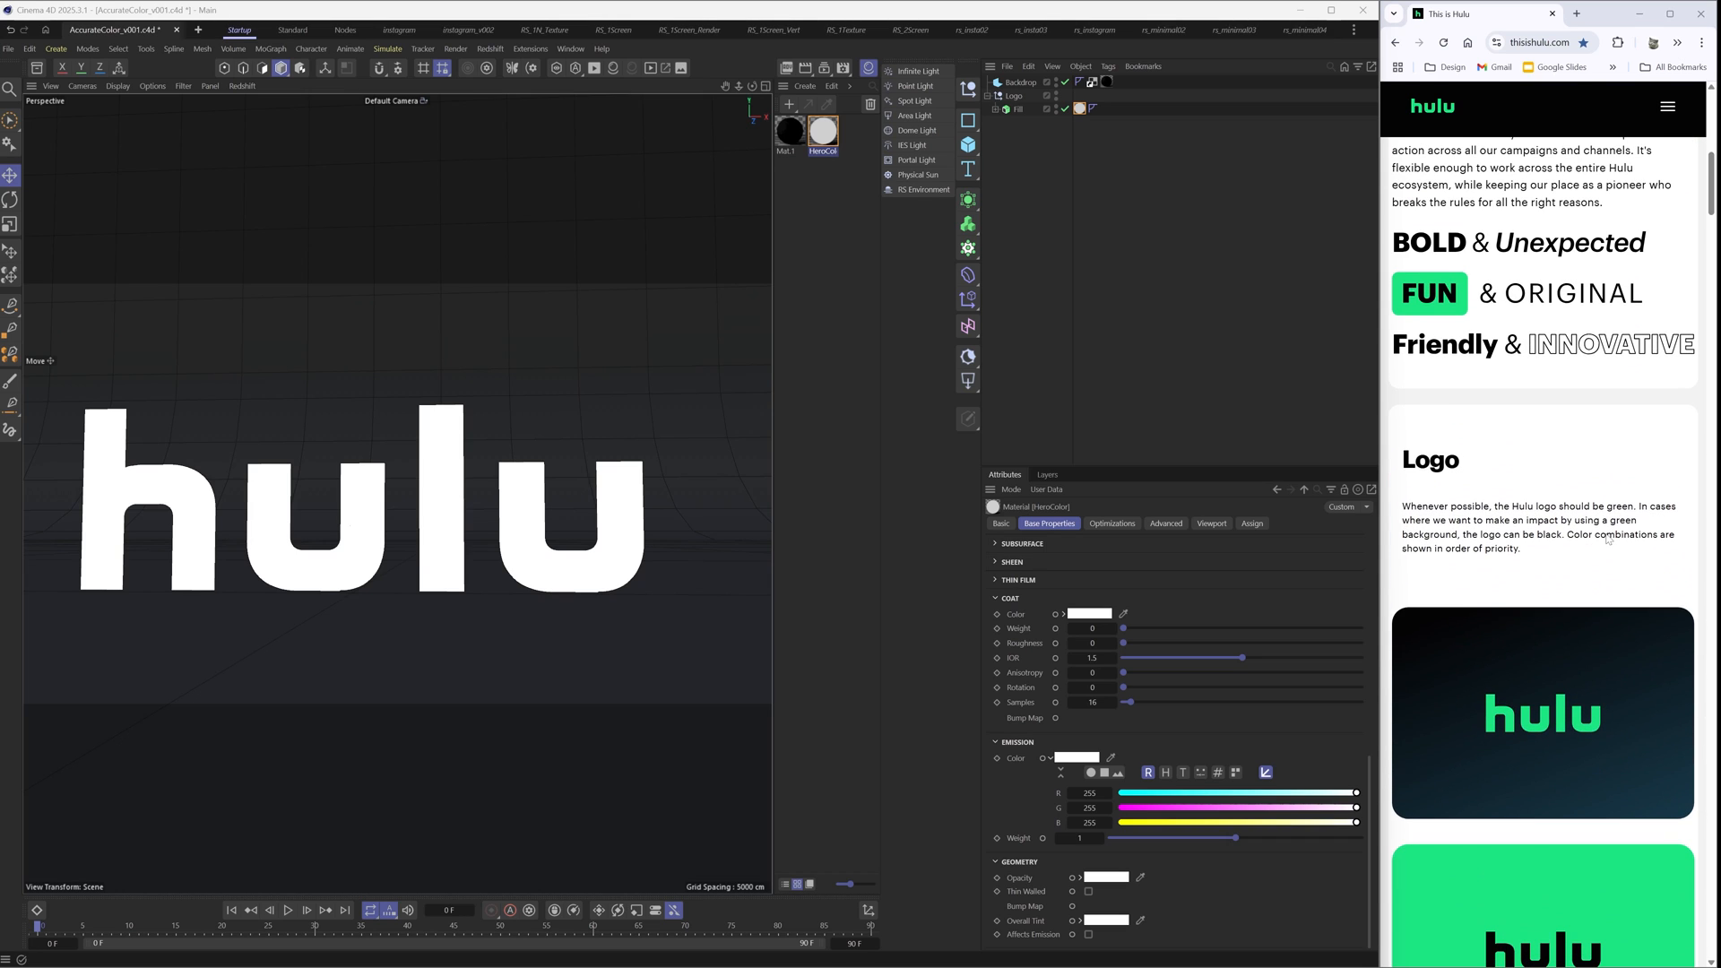
{"action": "scroll", "scroll_direction": "down", "scroll_amount": 3}
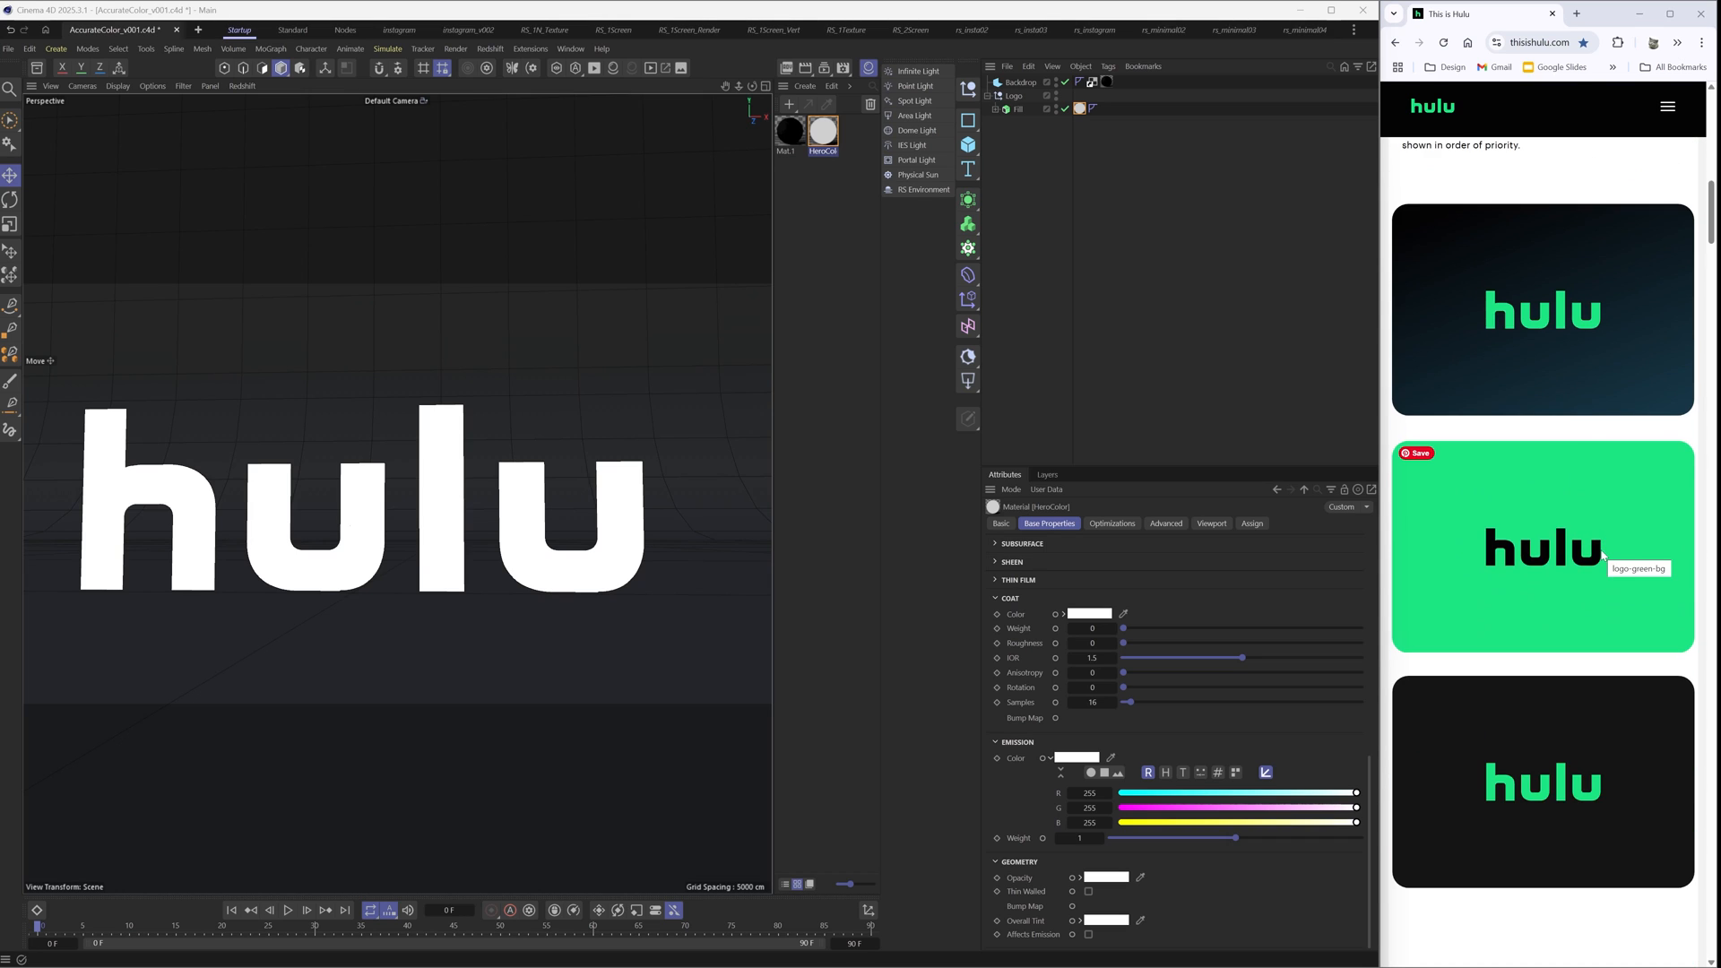
{"action": "scroll", "scroll_direction": "down", "scroll_amount": 3}
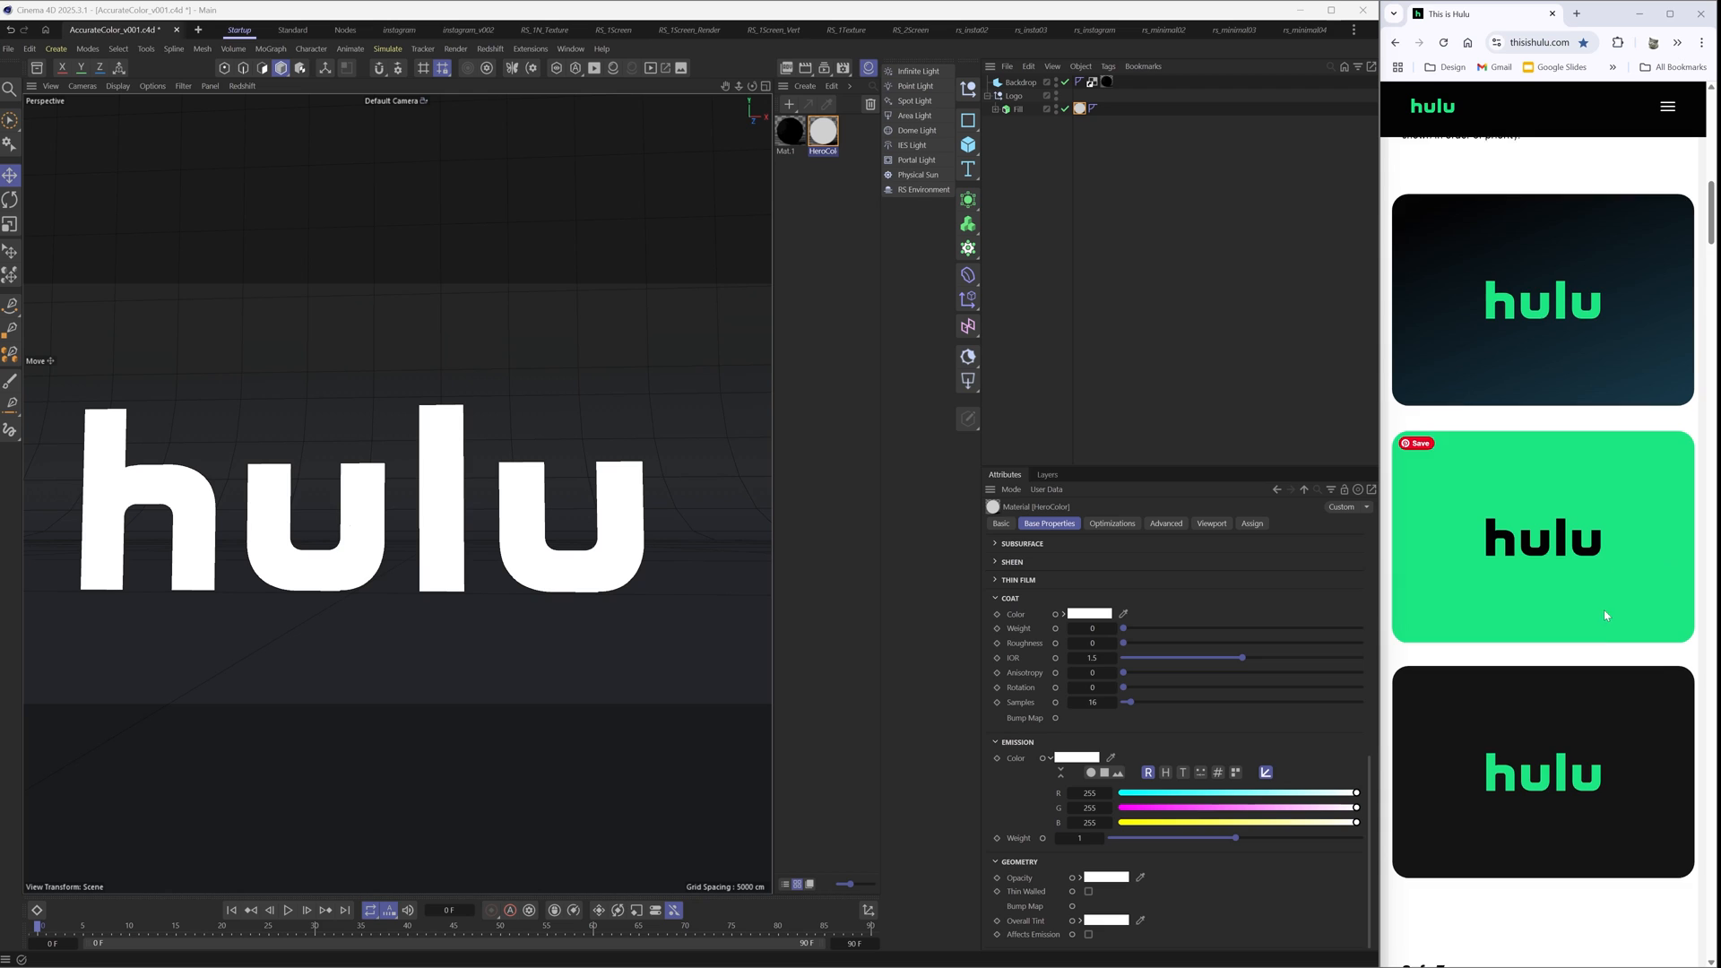
{"action": "scroll", "scroll_direction": "down", "scroll_amount": 3}
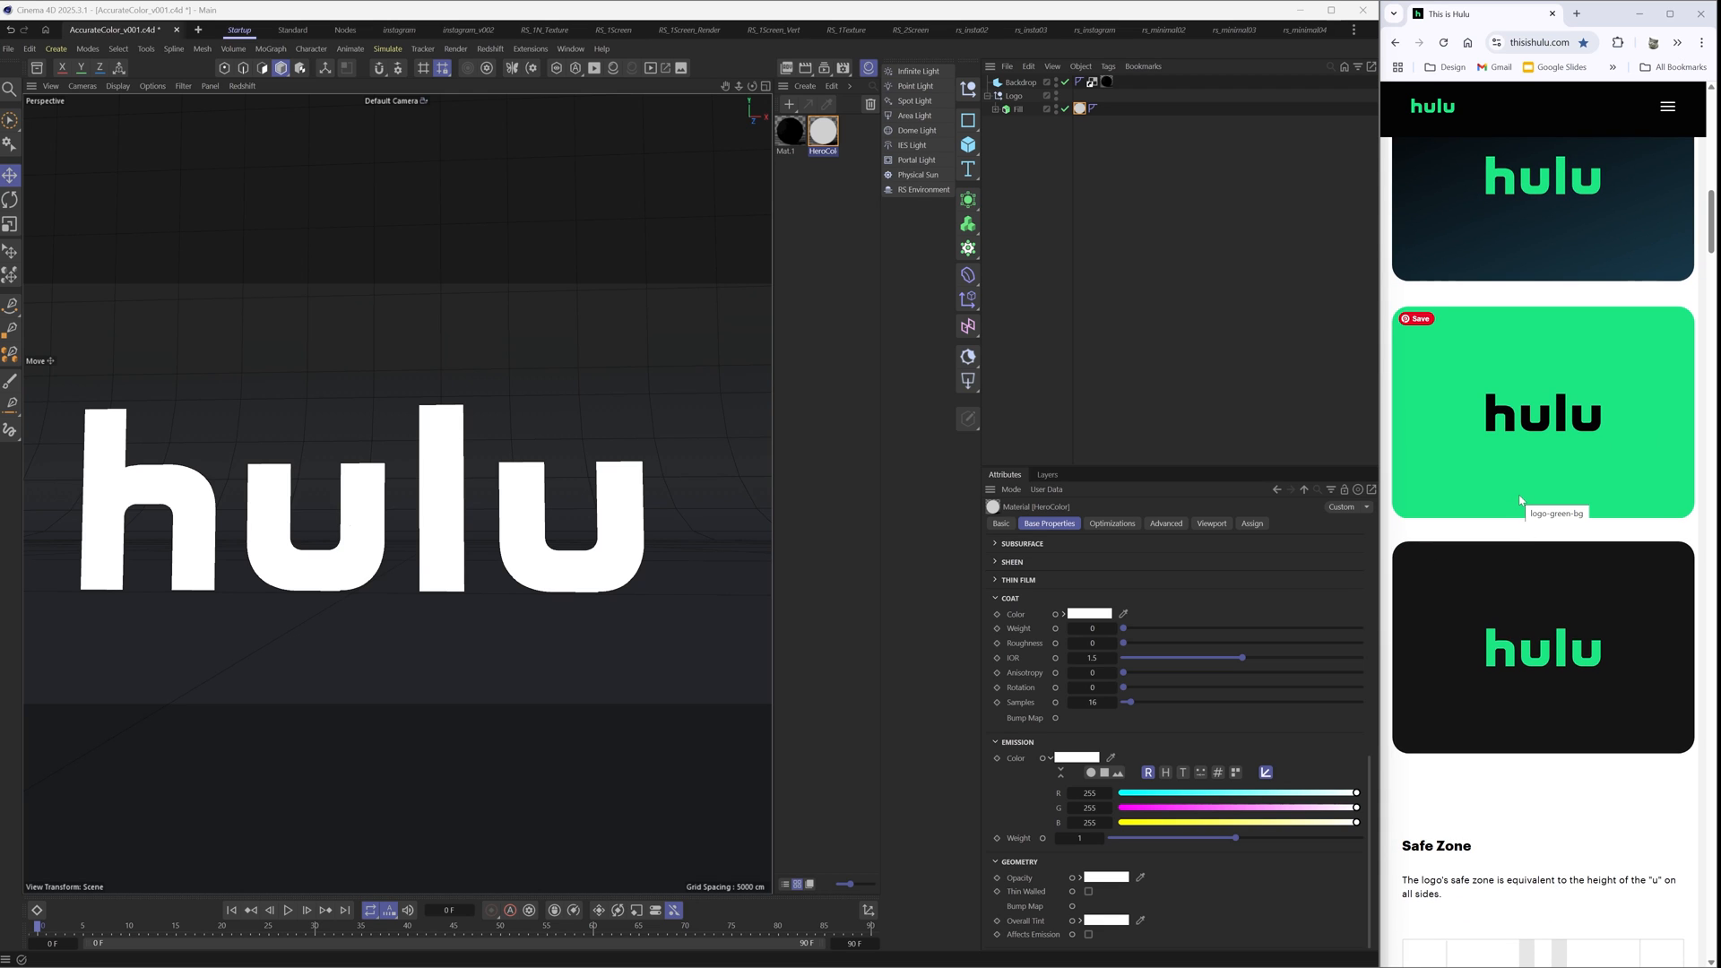
{"action": "scroll", "scroll_direction": "down", "scroll_amount": 3}
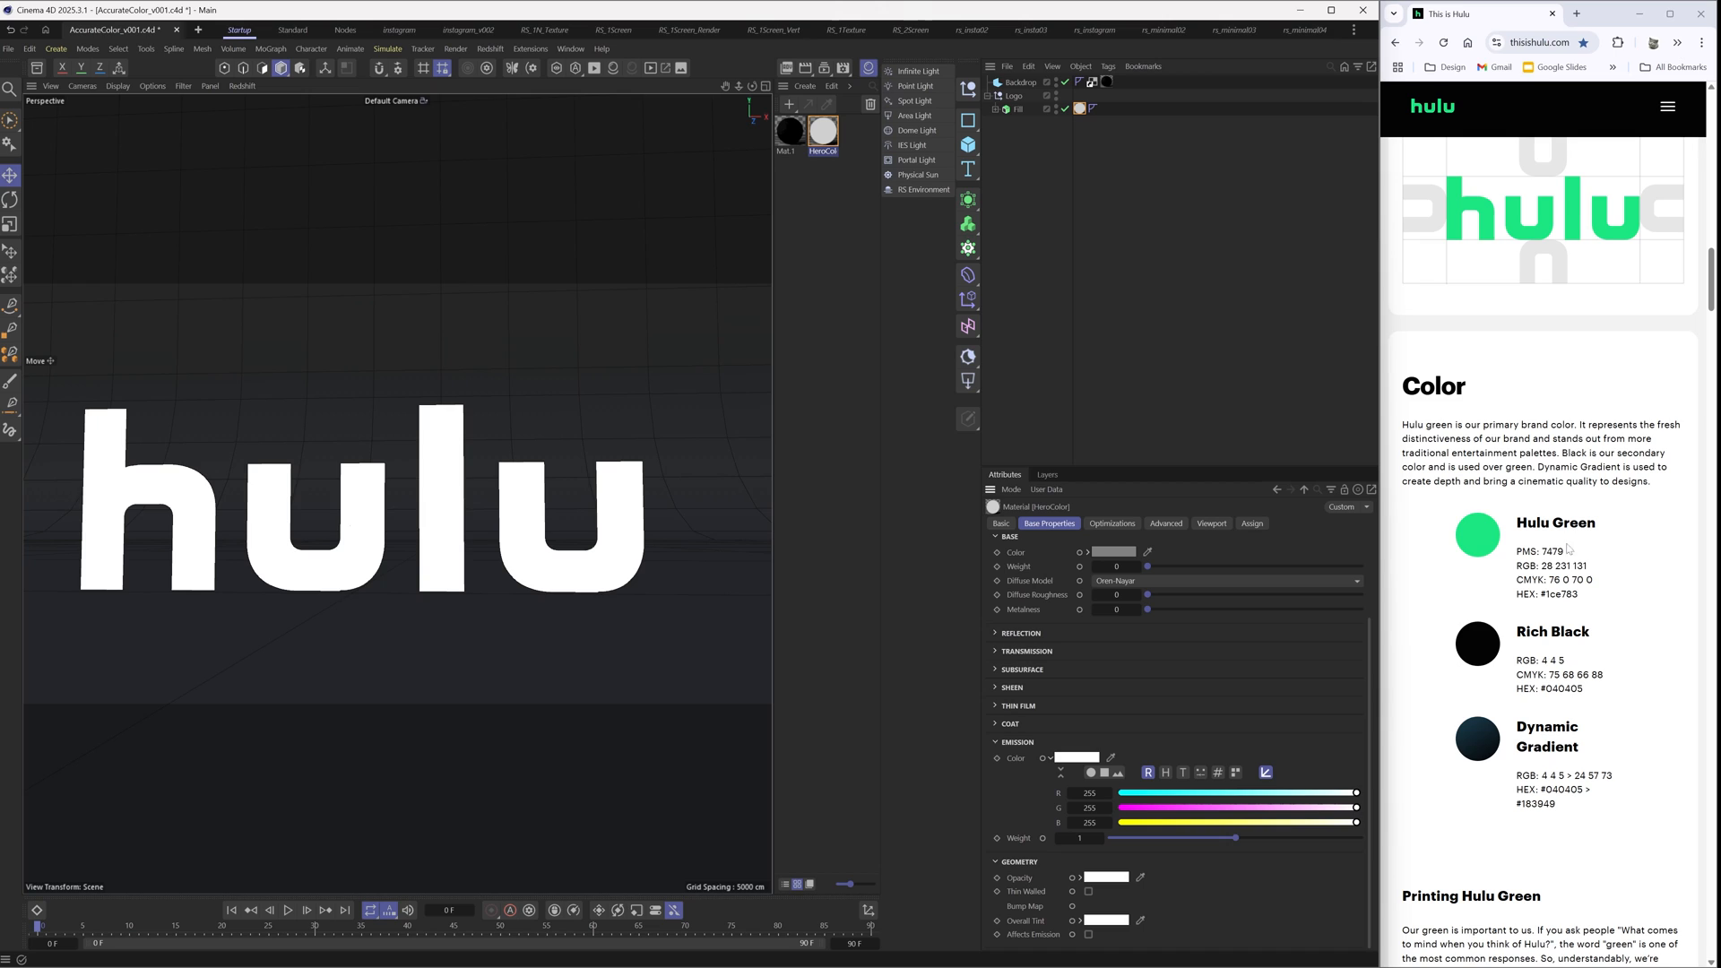
Step: Set the HeroColor emission color to RGB 28, 231, 131
{"action": "double_click", "coordinate": [1558, 566]}
{"action": "type", "text": "28"}
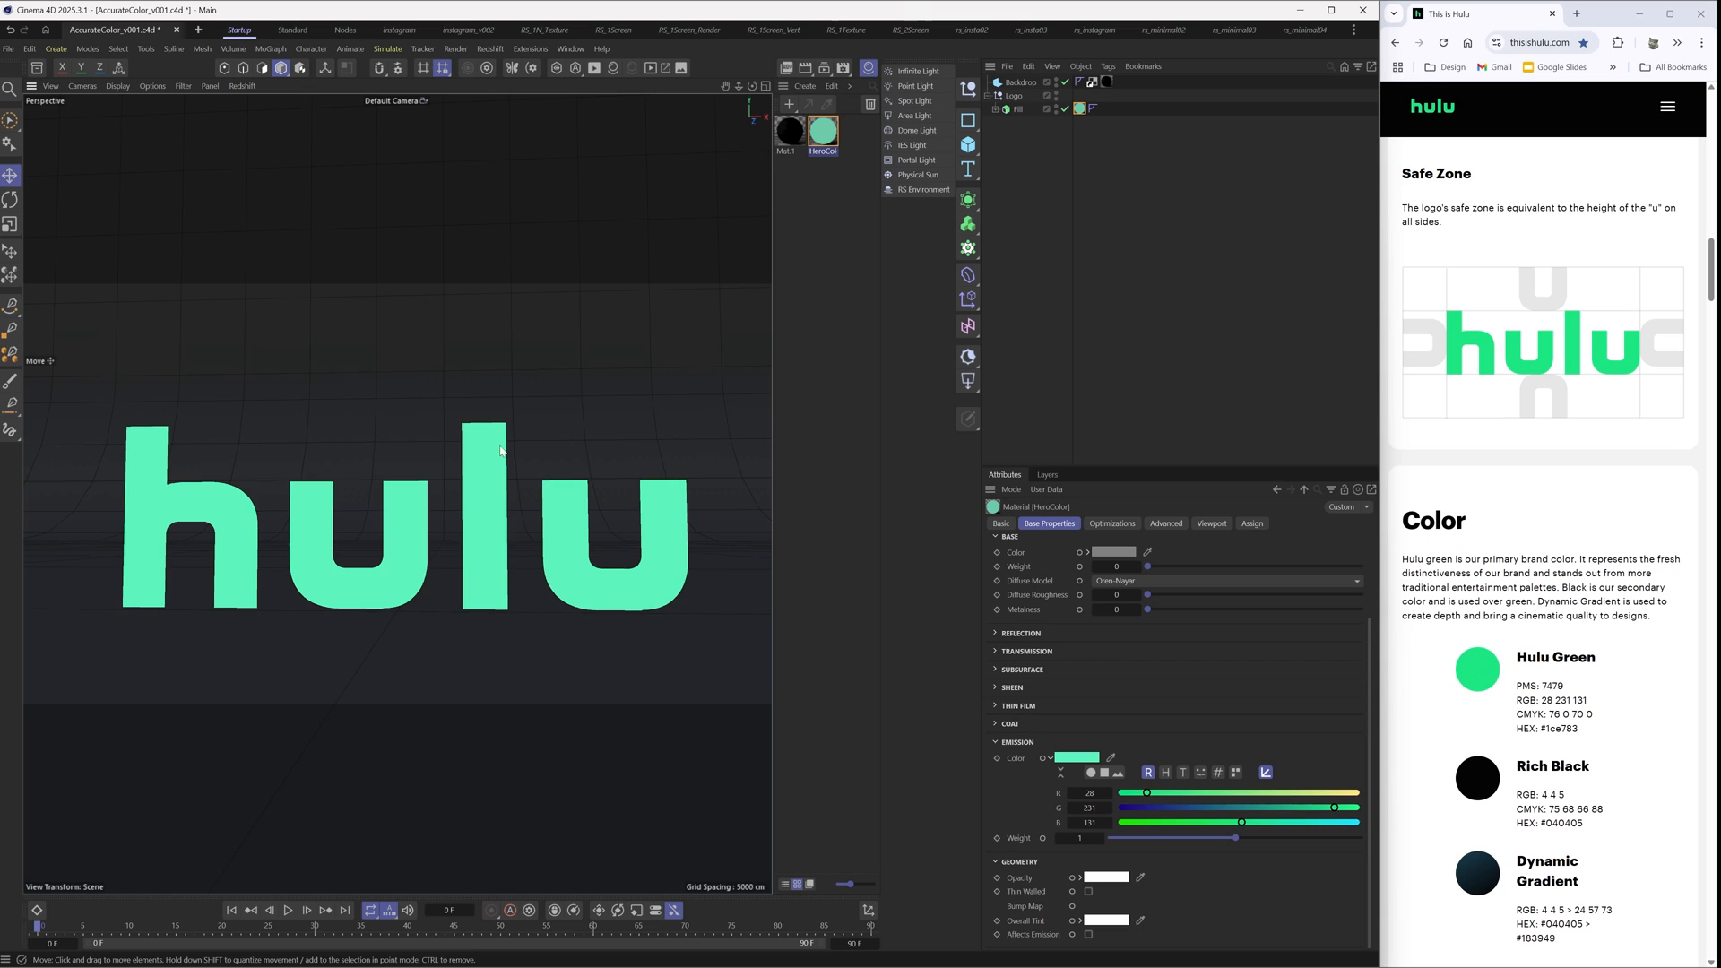
{"action": "mouse_move", "coordinate": [488, 596]}
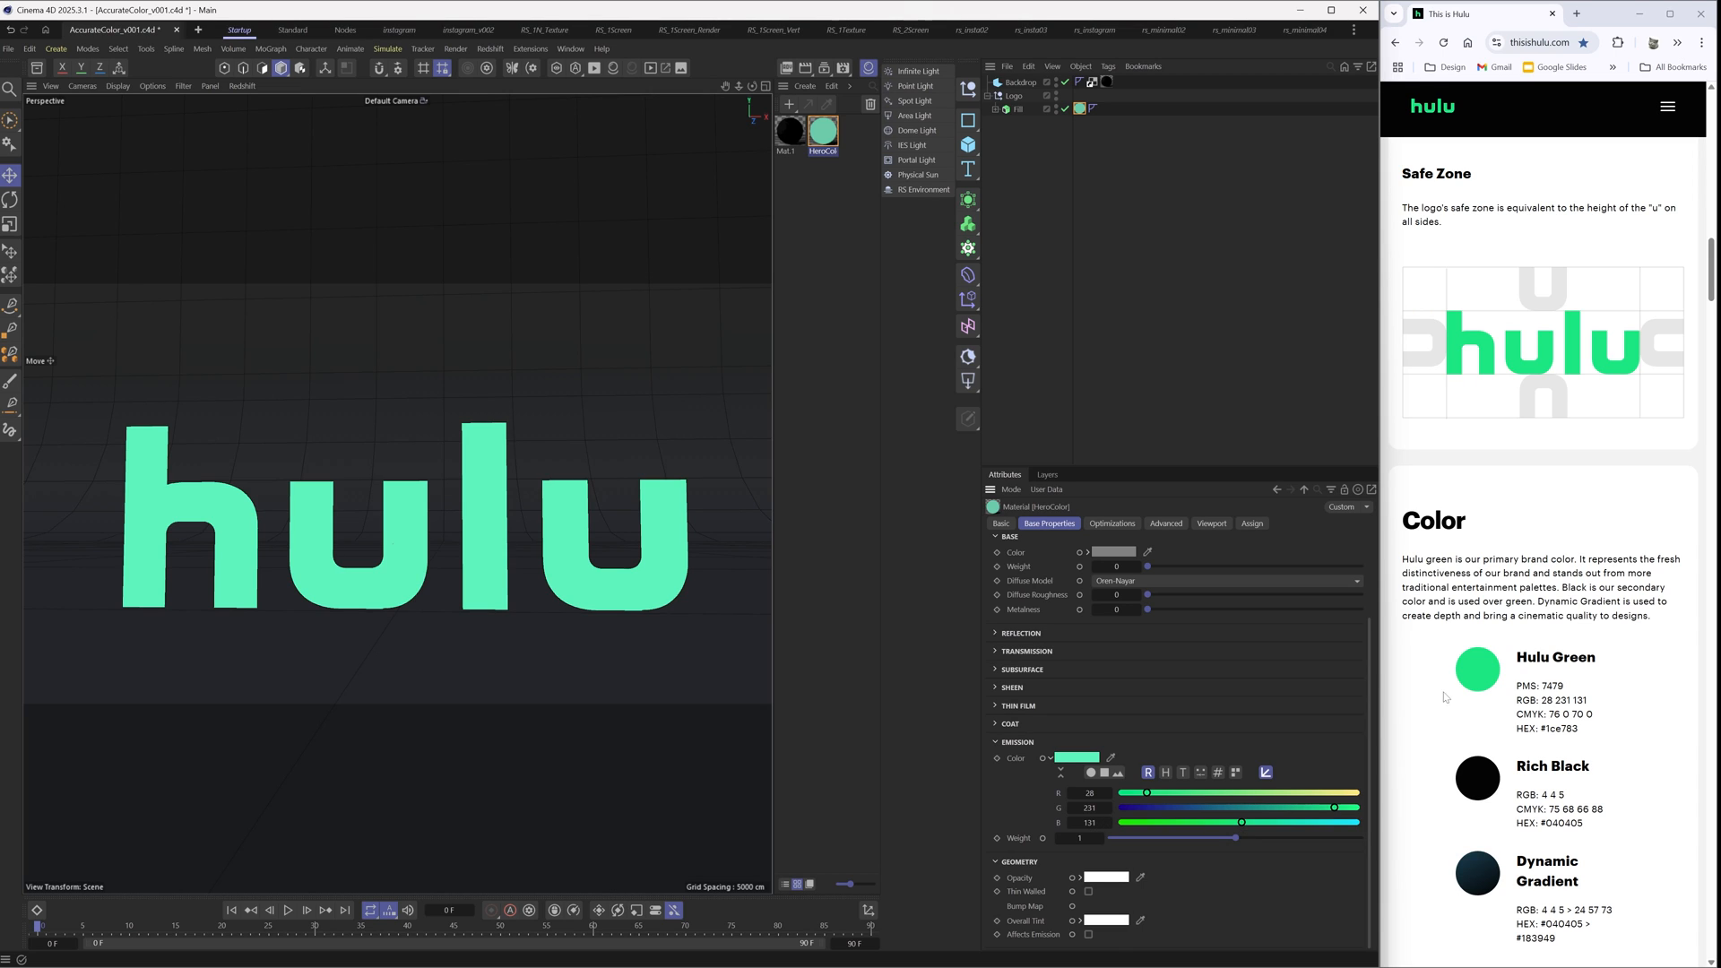
{"action": "mouse_move", "coordinate": [1476, 672]}
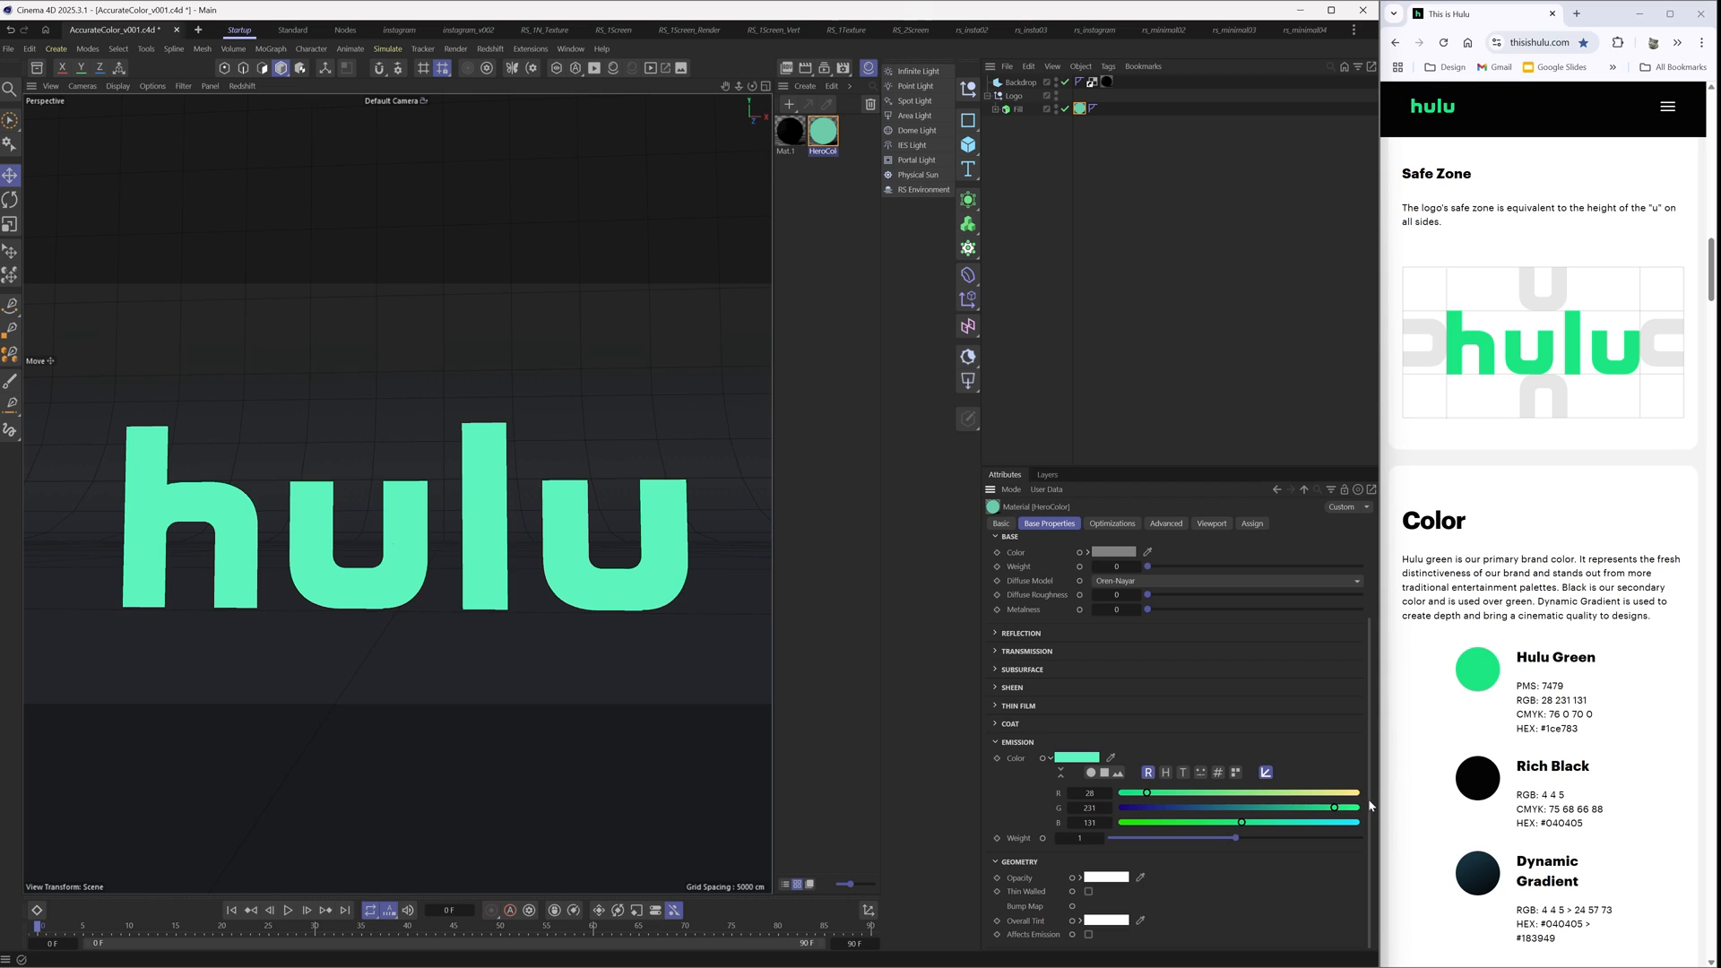
{"action": "mouse_move", "coordinate": [1264, 771]}
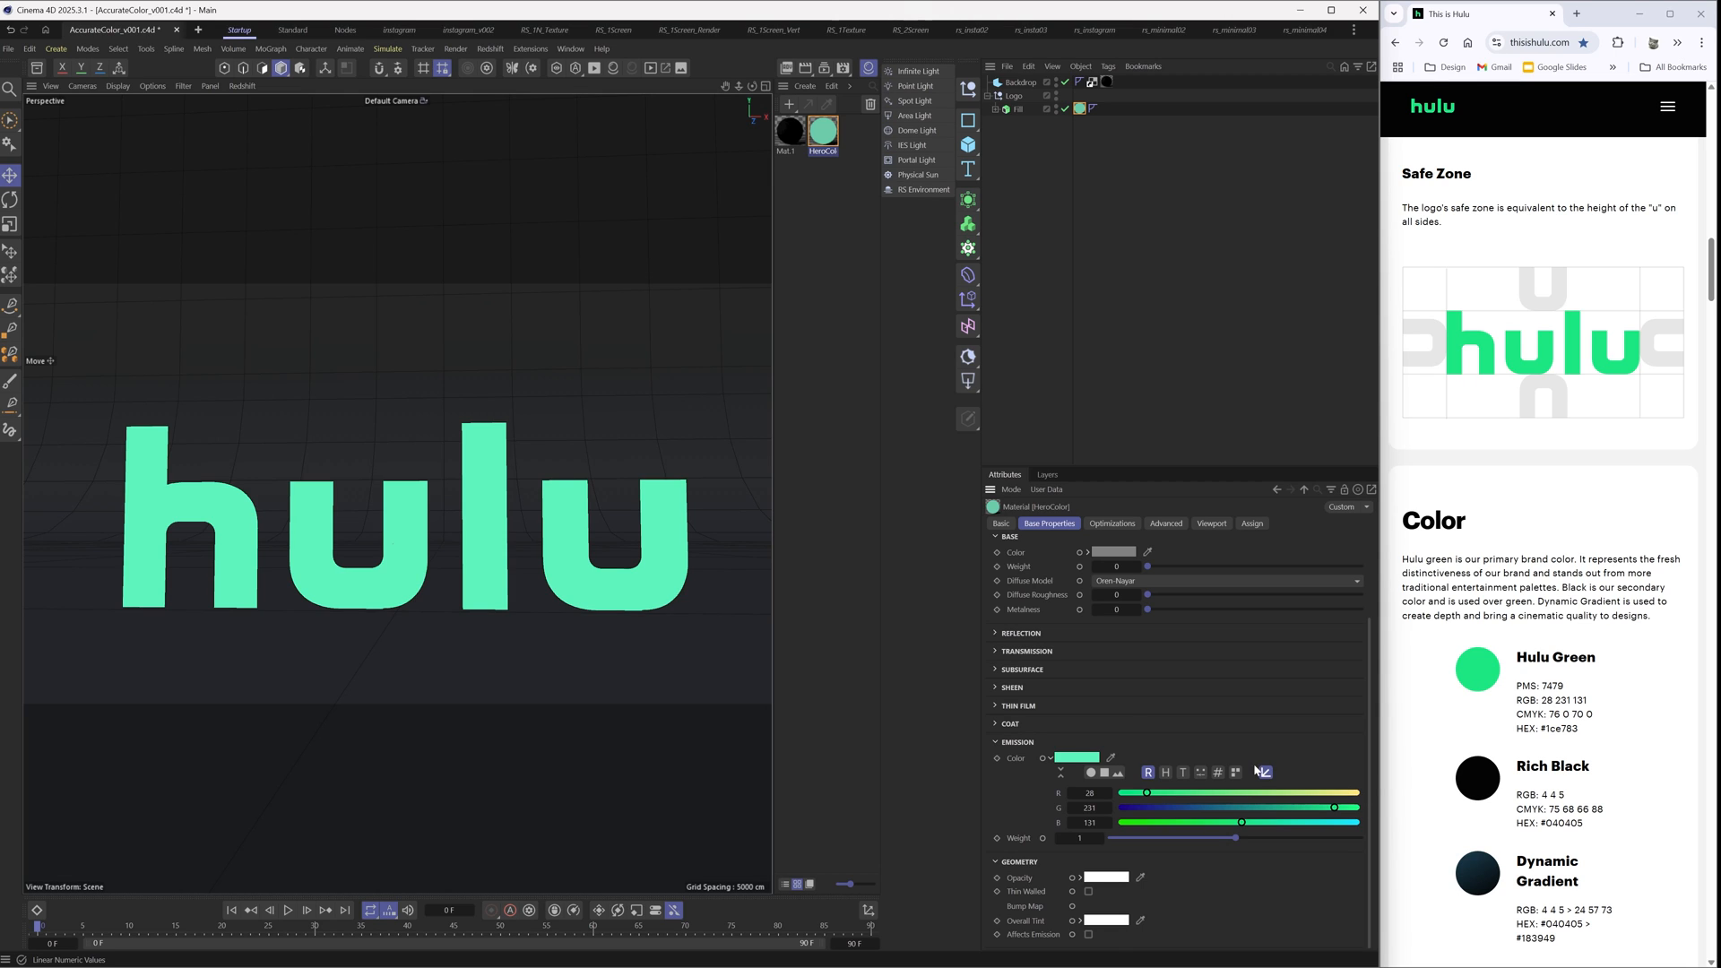
Step: Turn off Linear Numeric Values and enter the emission color as hex 1CE783
{"action": "left_click", "coordinate": [1088, 552]}
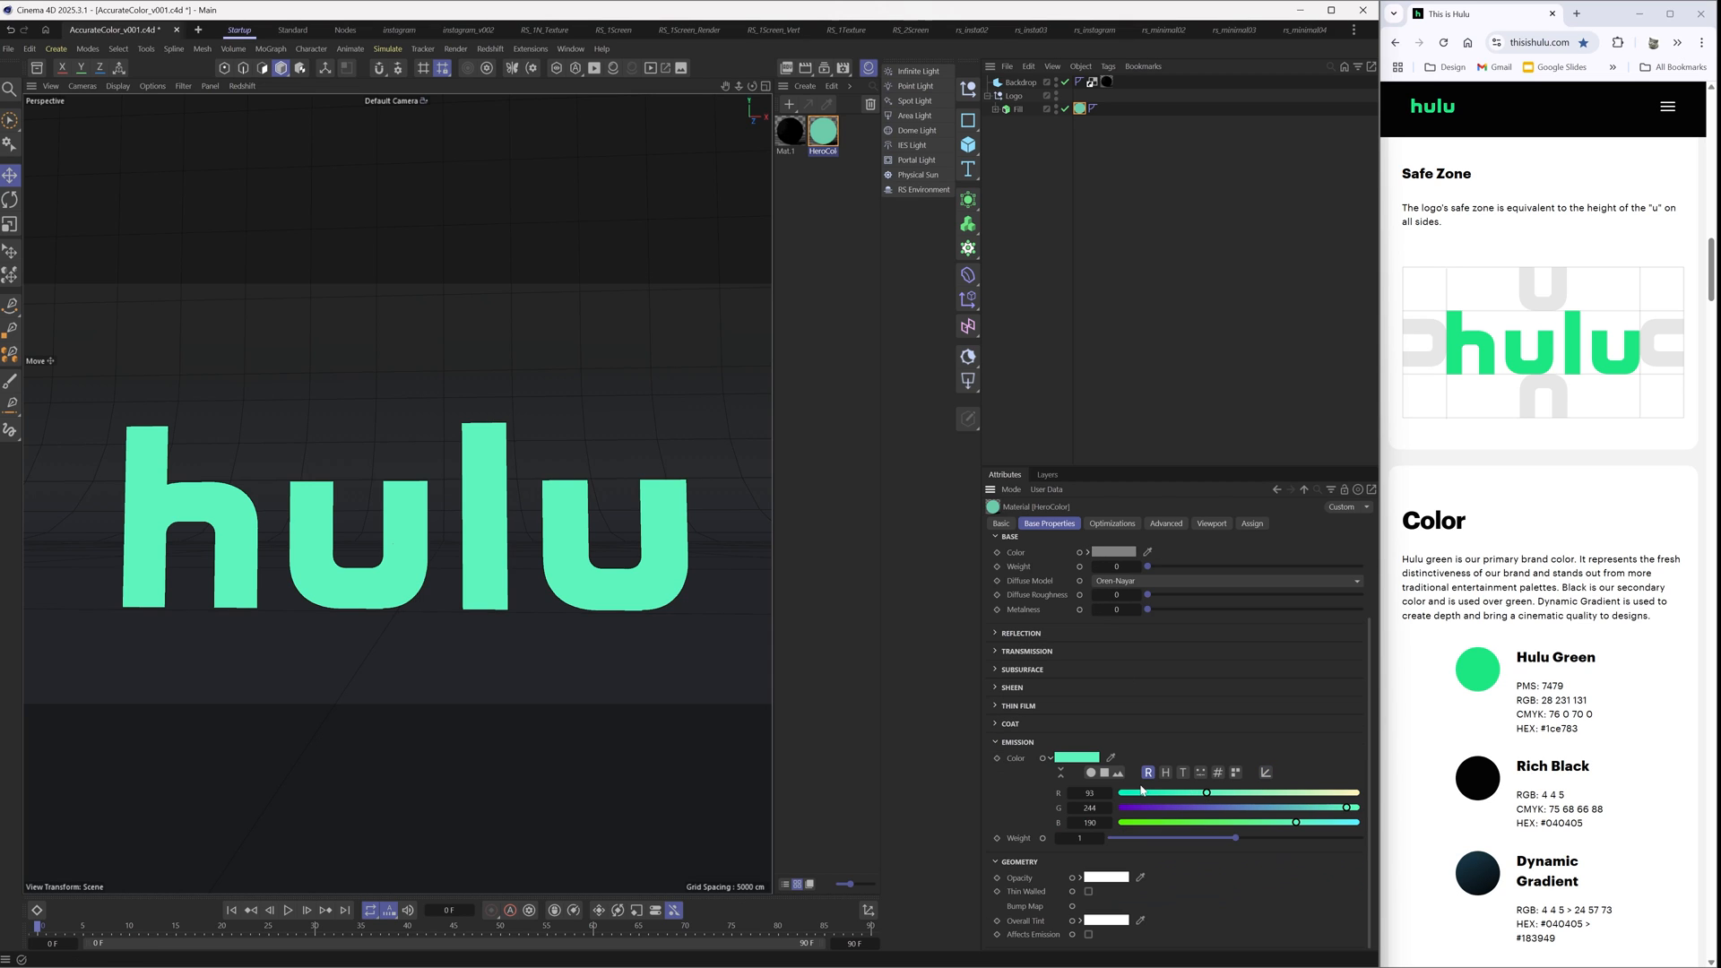
{"action": "left_click", "coordinate": [1111, 759]}
{"action": "type", "text": "1CE783"}
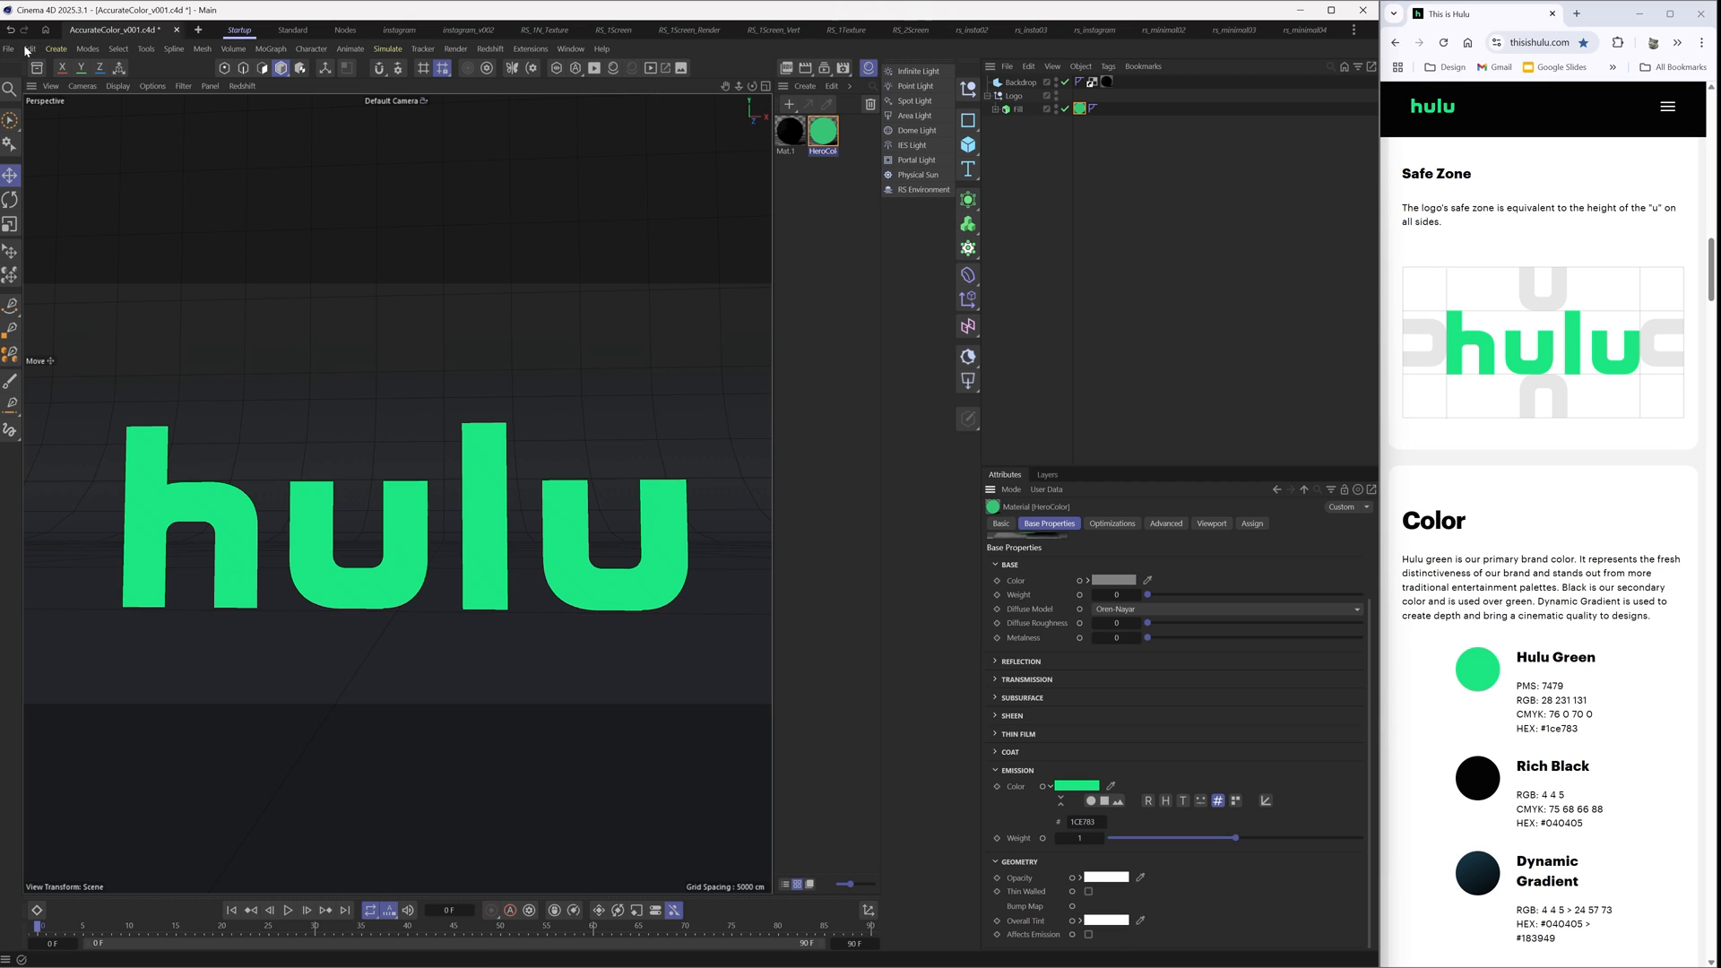
{"action": "left_click", "coordinate": [31, 49]}
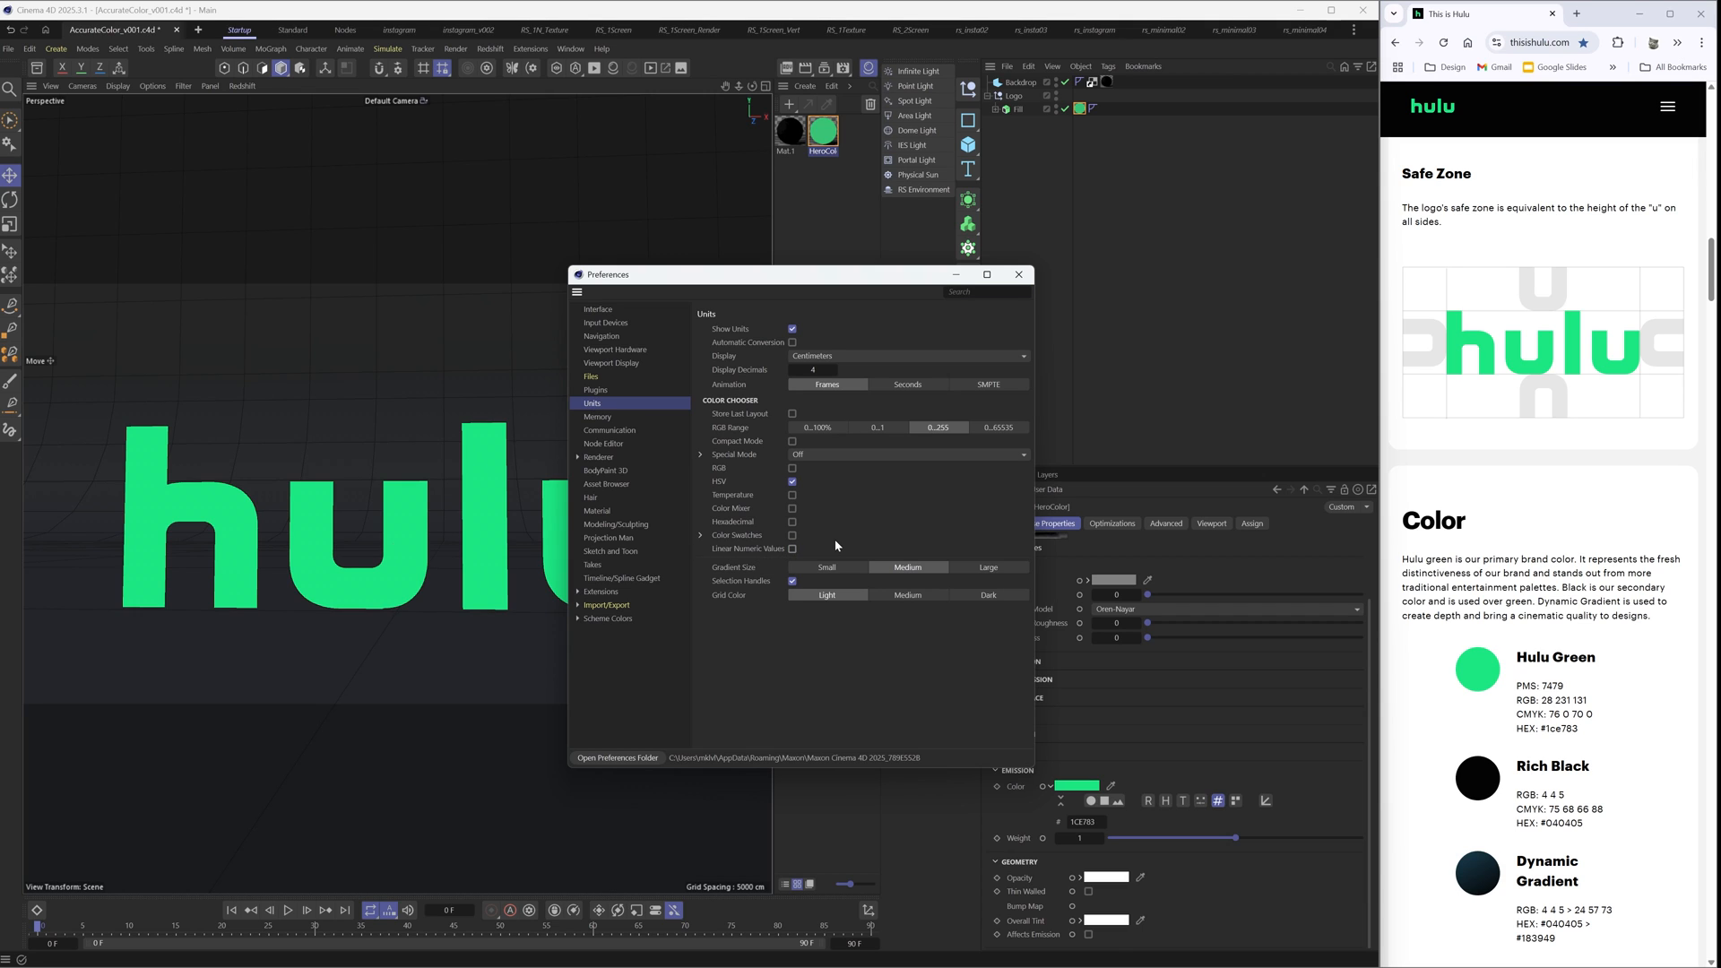
{"action": "mouse_move", "coordinate": [991, 283]}
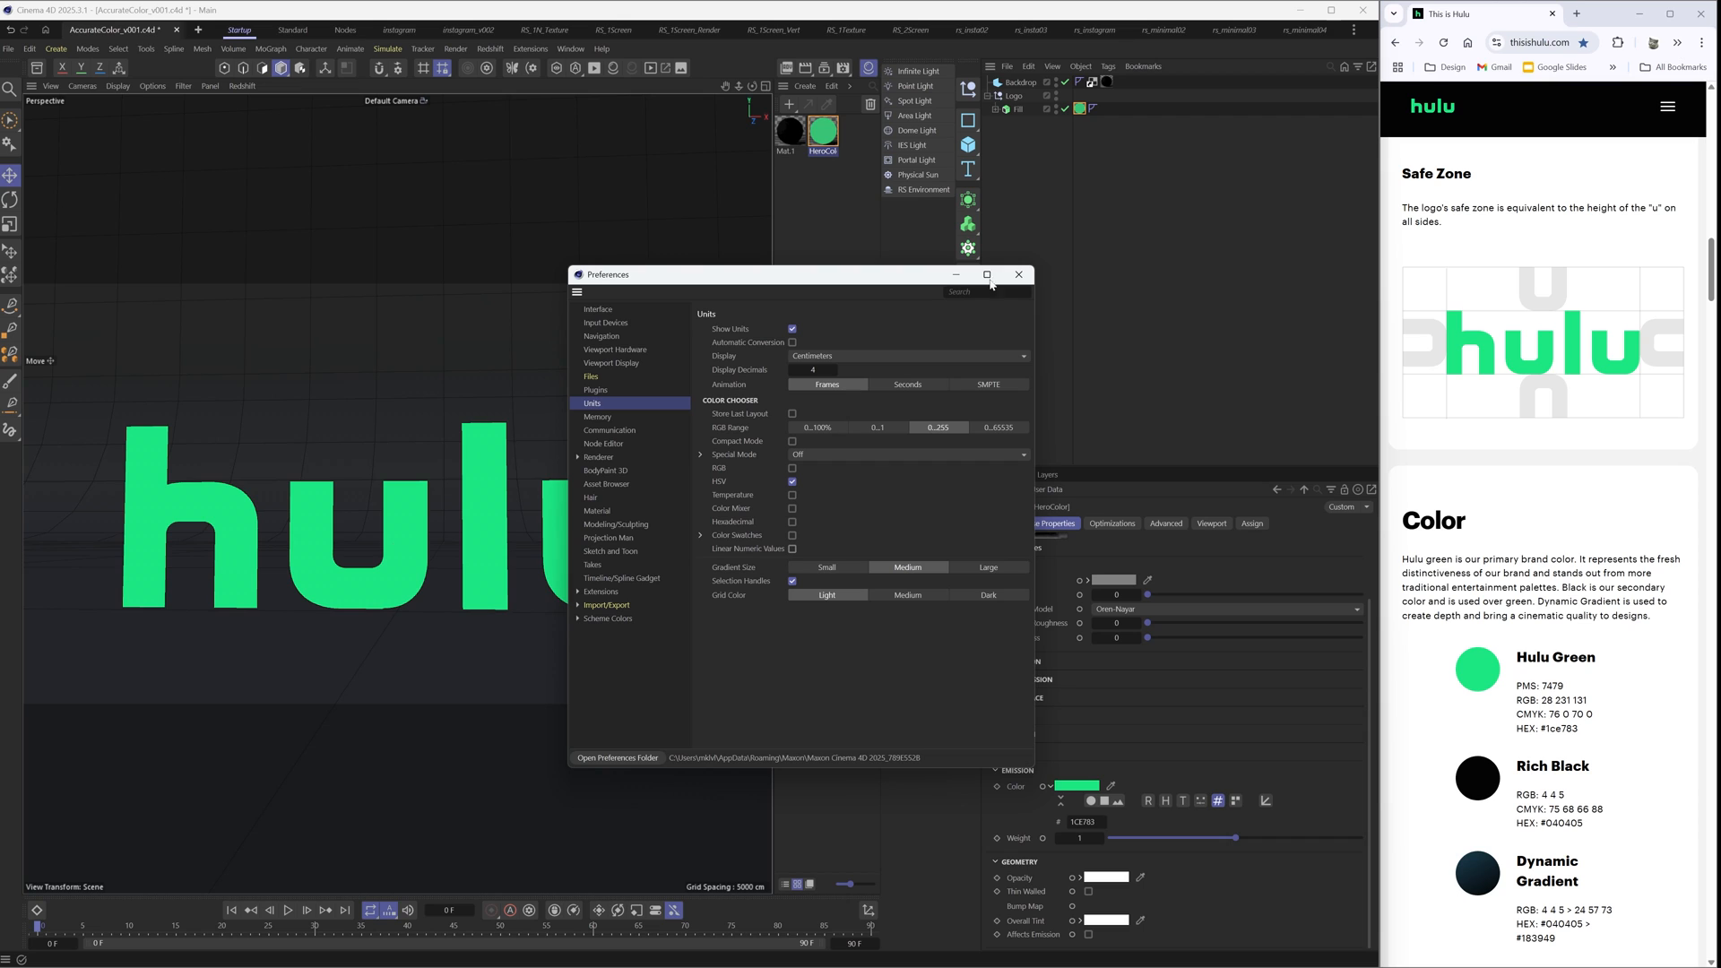
{"action": "left_click", "coordinate": [1018, 274]}
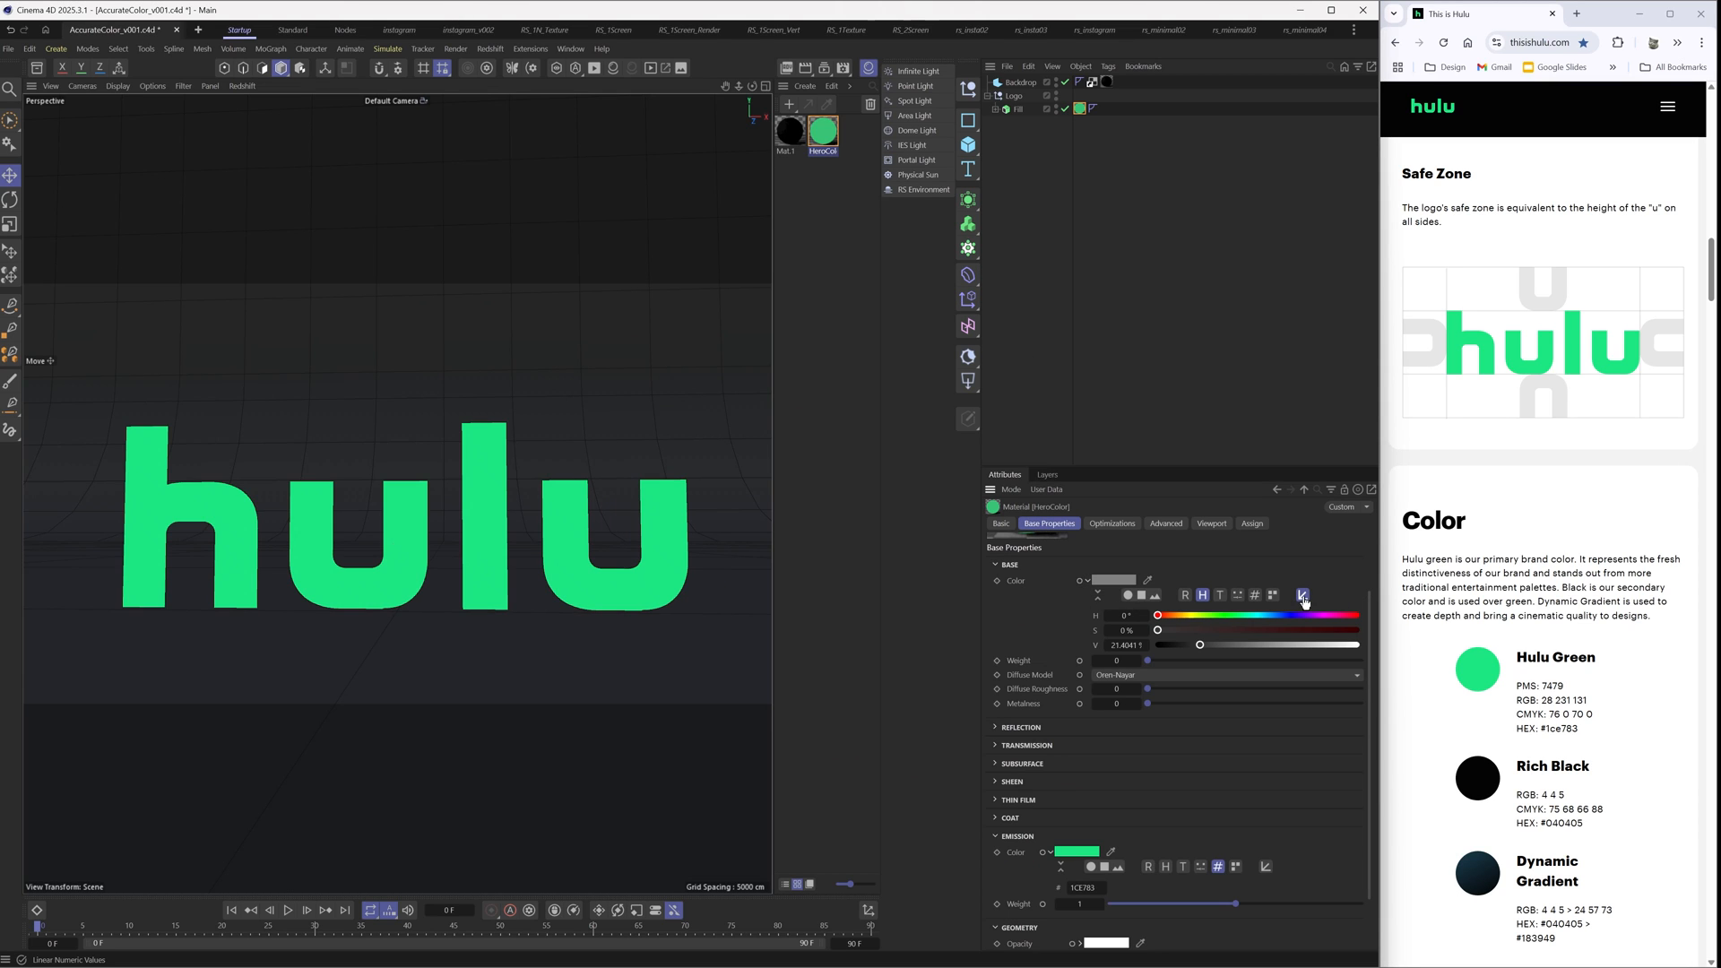
{"action": "mouse_move", "coordinate": [1303, 597]}
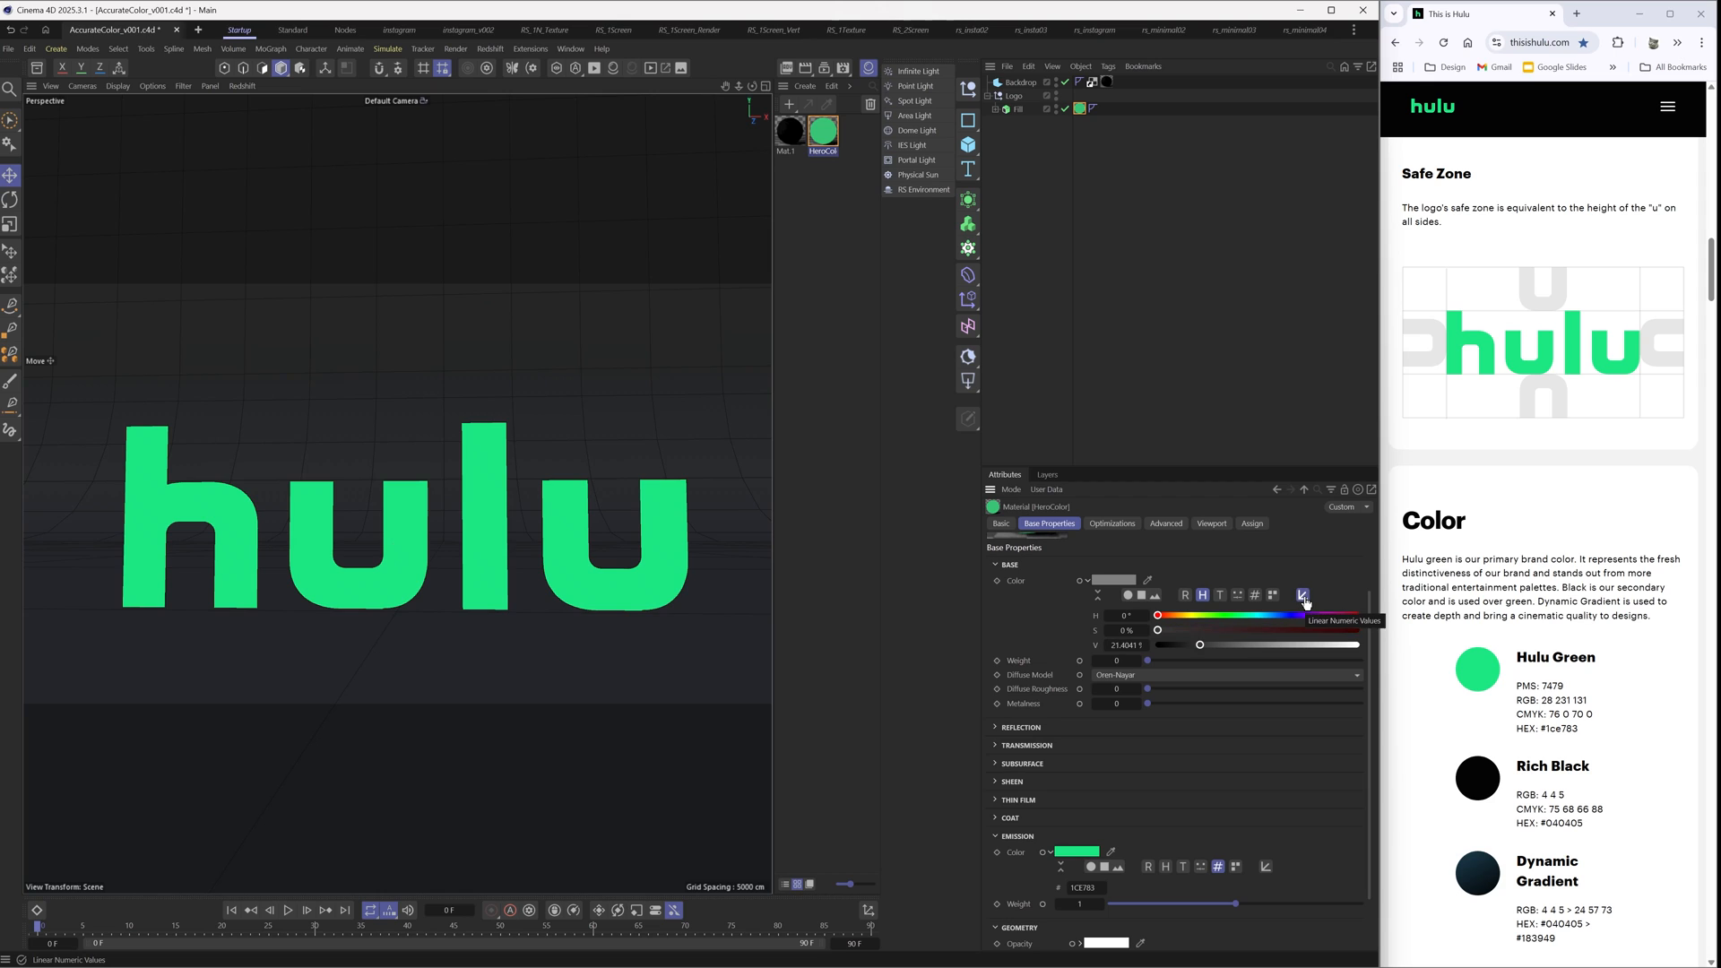
{"action": "left_click", "coordinate": [1301, 595]}
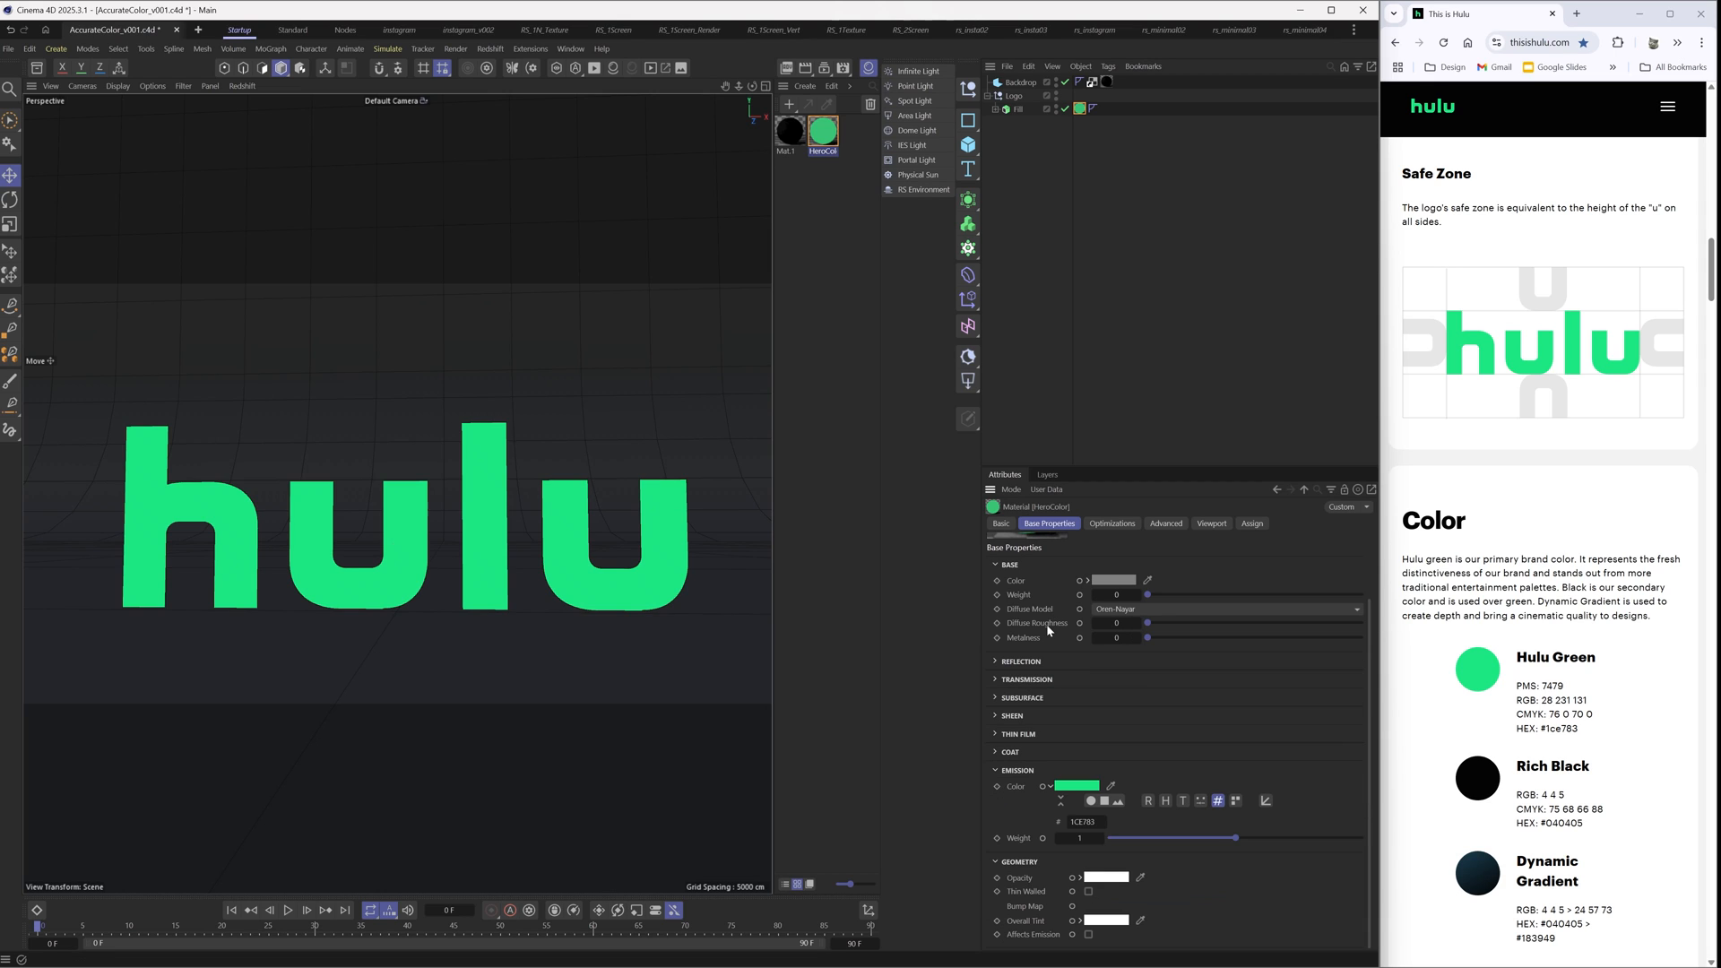